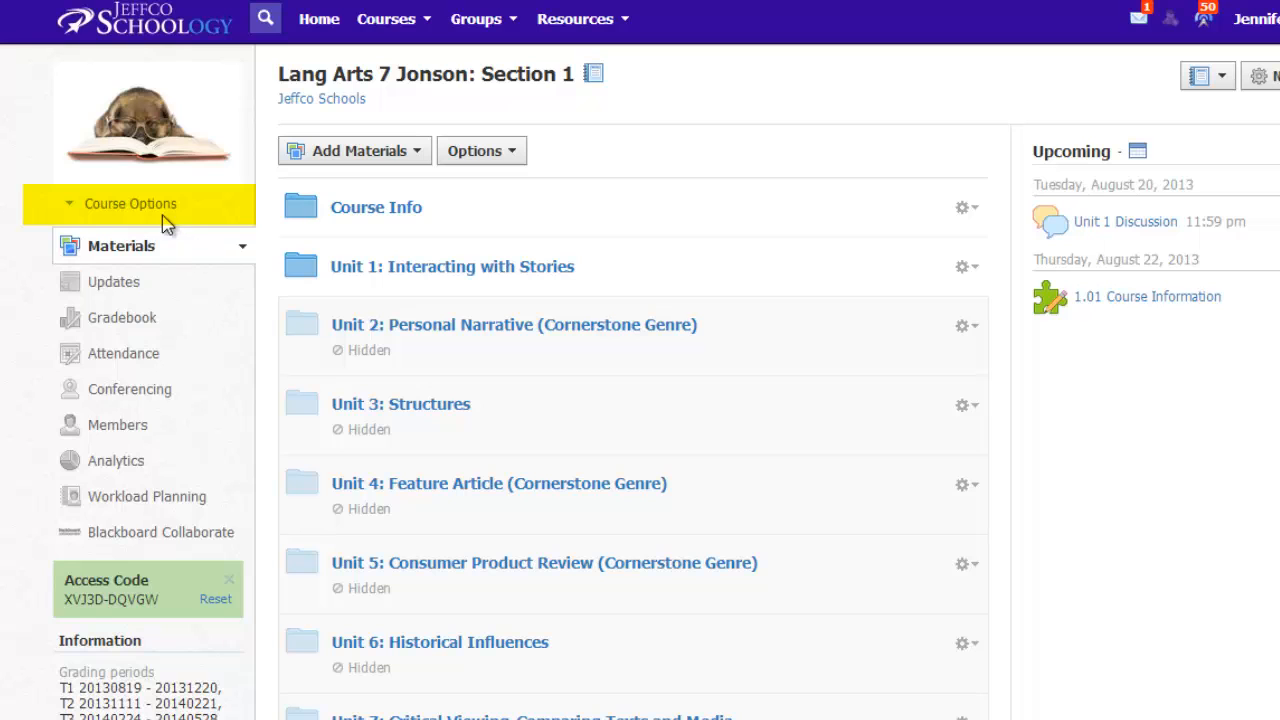
# Choose Edit Info from Course Options for Lang Arts 7 Jonson: Section 1.
pyautogui.click(130, 203)
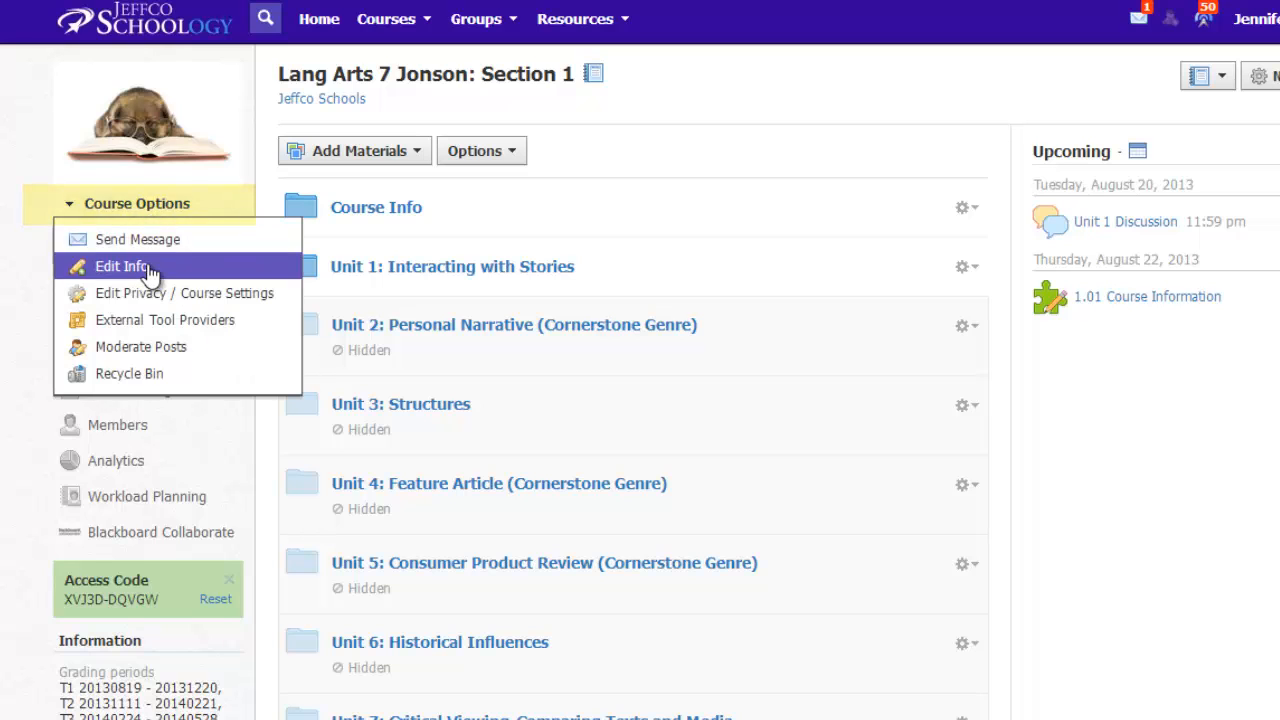
pyautogui.click(122, 266)
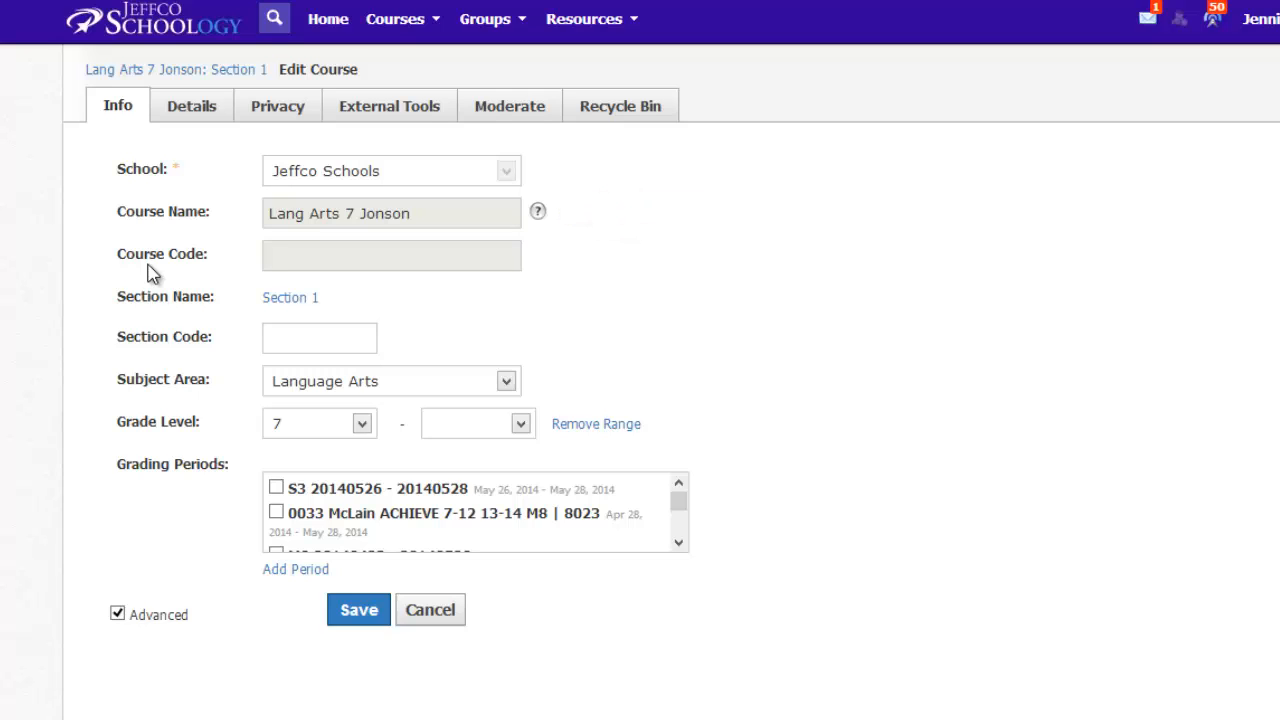
pyautogui.moveTo(248, 255)
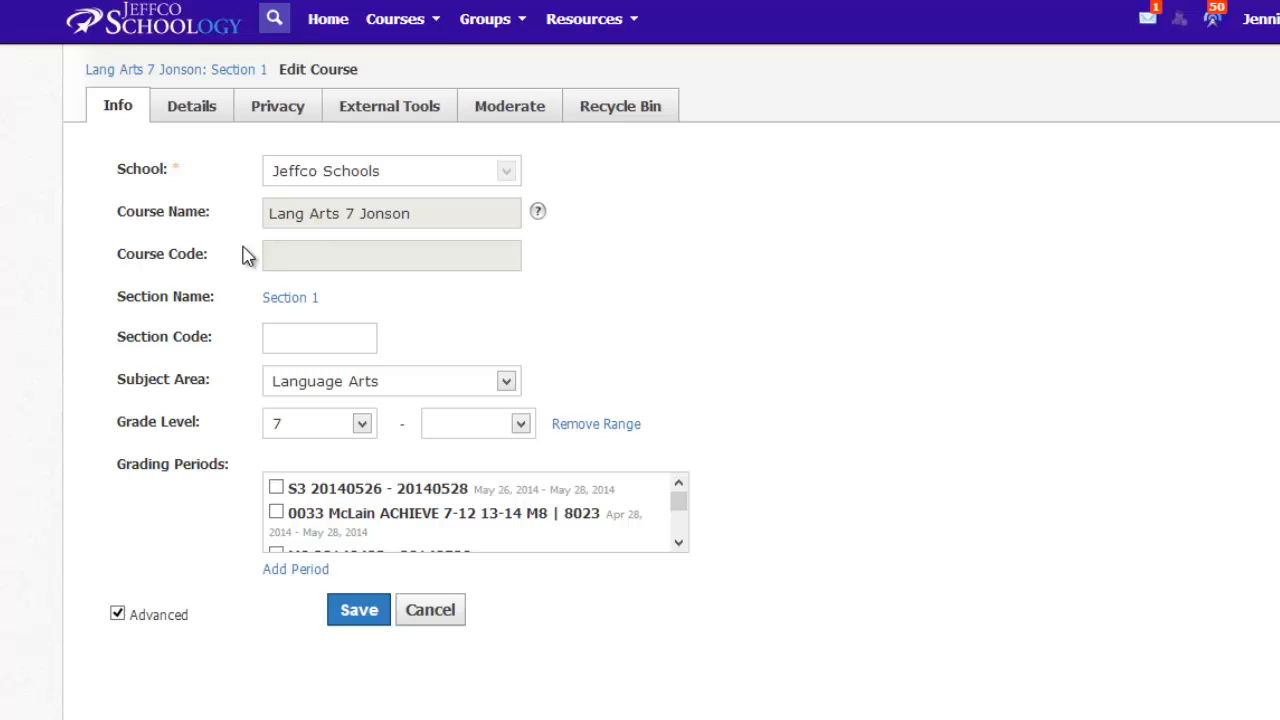
# Use See All under the Courses menu to list every enrolled course.
pyautogui.click(402, 18)
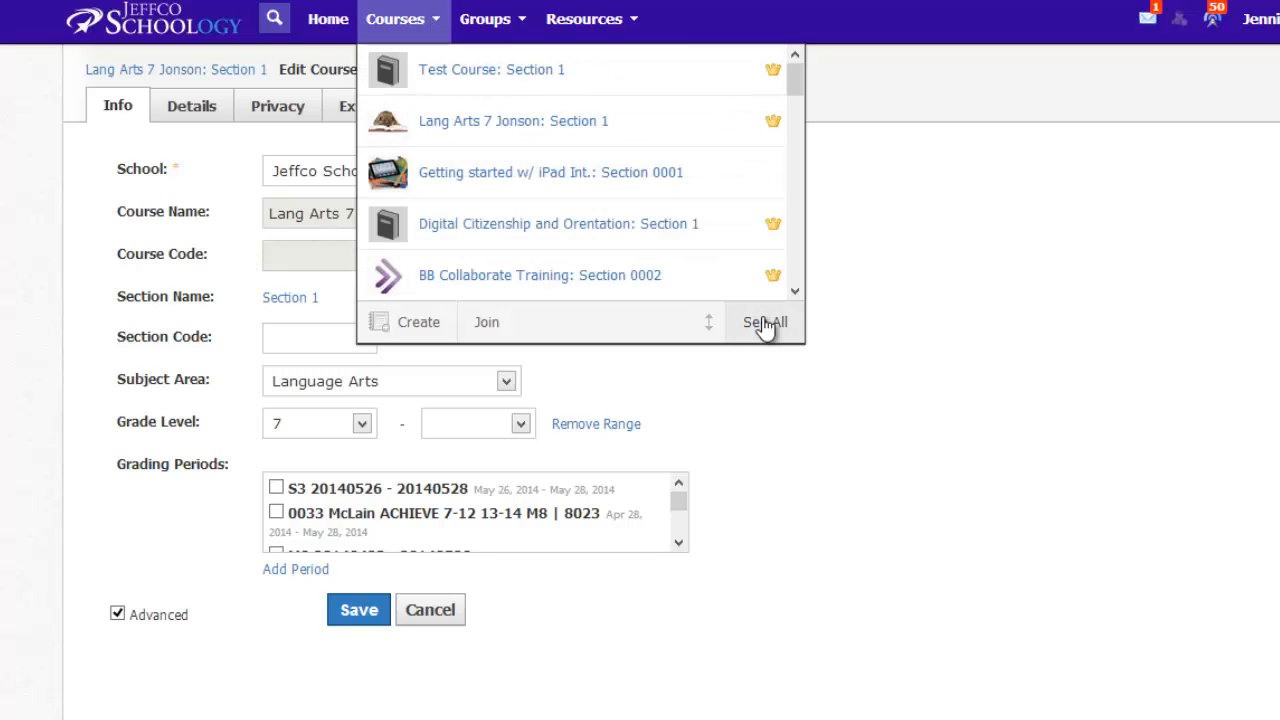
pyautogui.click(765, 321)
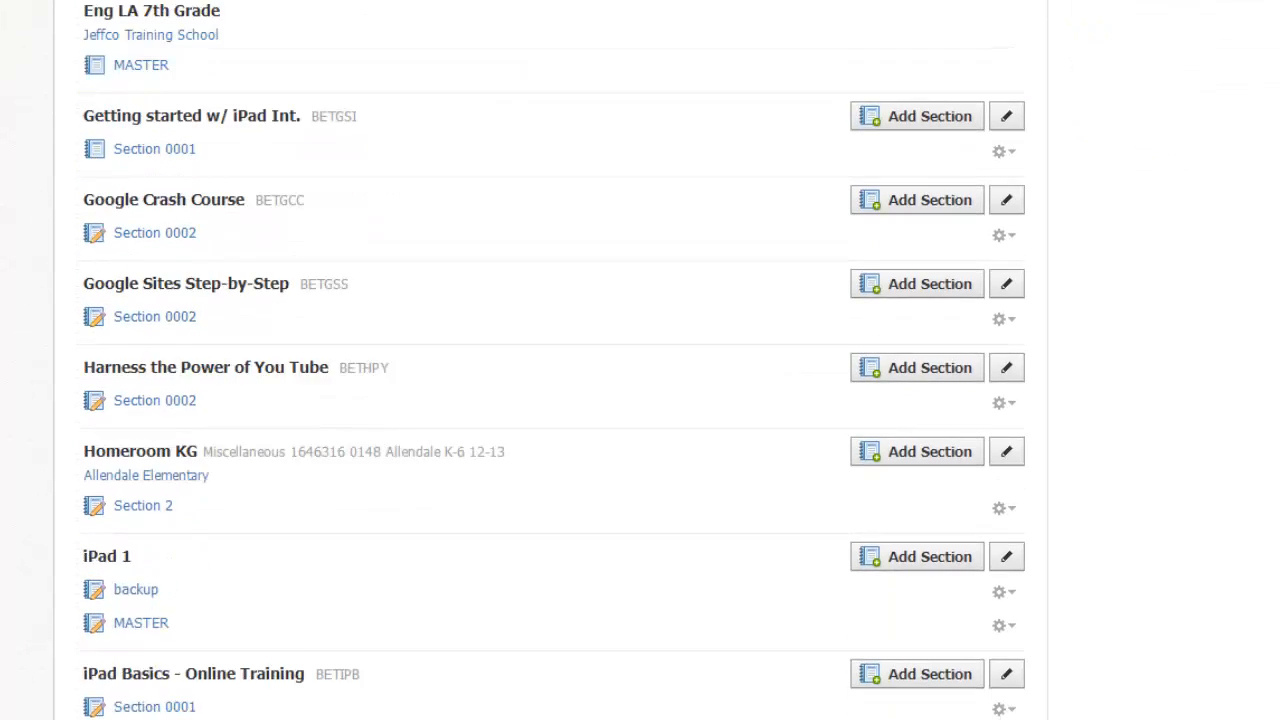
# Change the course name from 'Lang Arts 7 Jonson' to 'Language Arts 7 Jonson' and save.
pyautogui.scroll(-3)
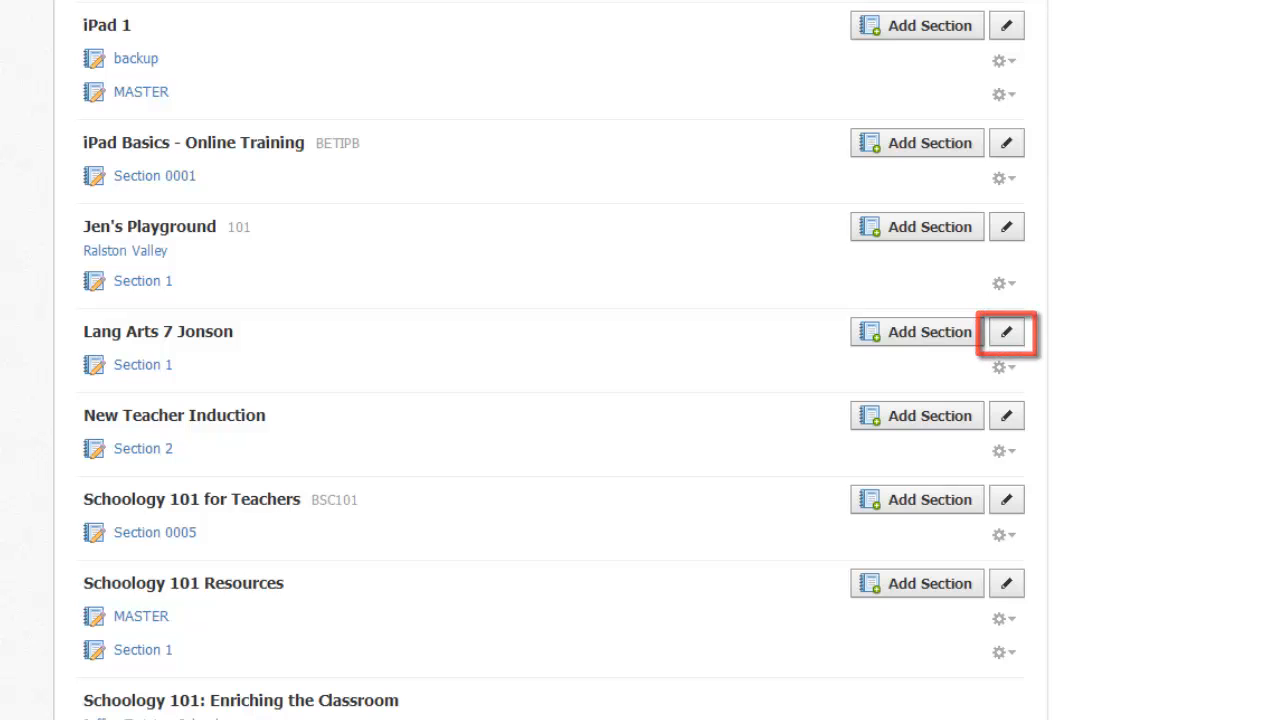
pyautogui.click(1007, 331)
pyautogui.write('Language Arts 7 Jonson')
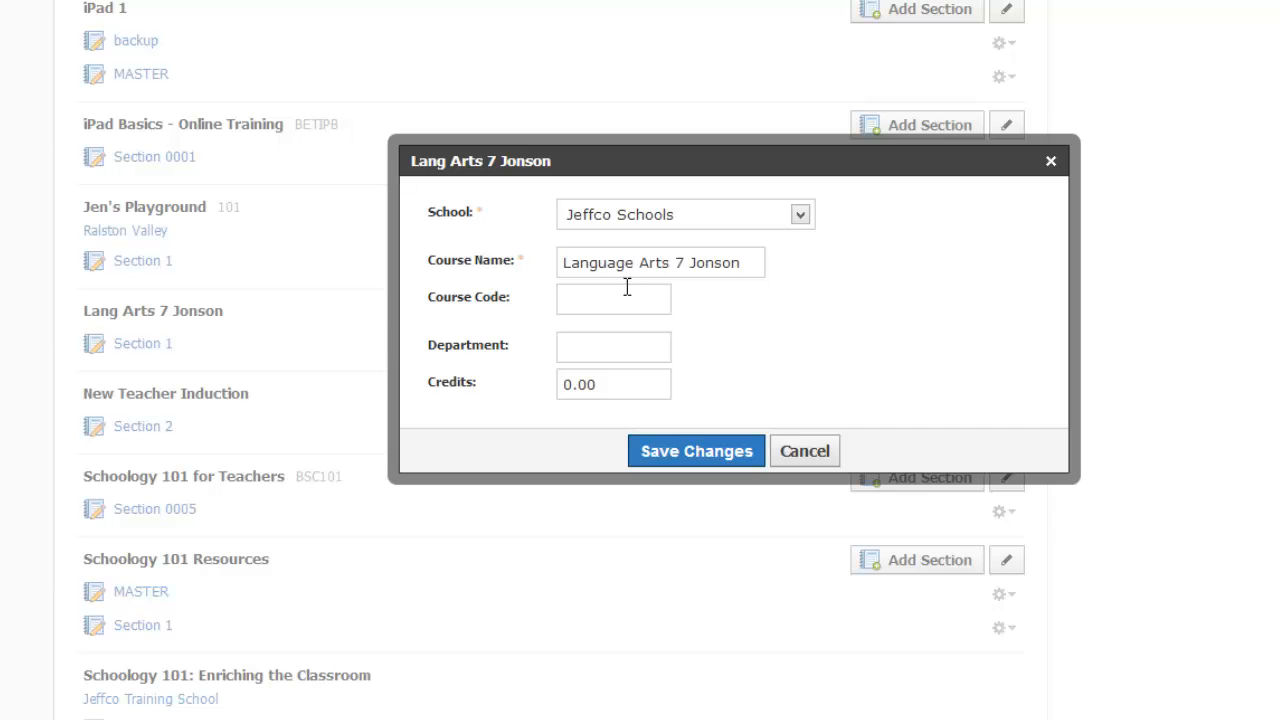
pyautogui.click(696, 451)
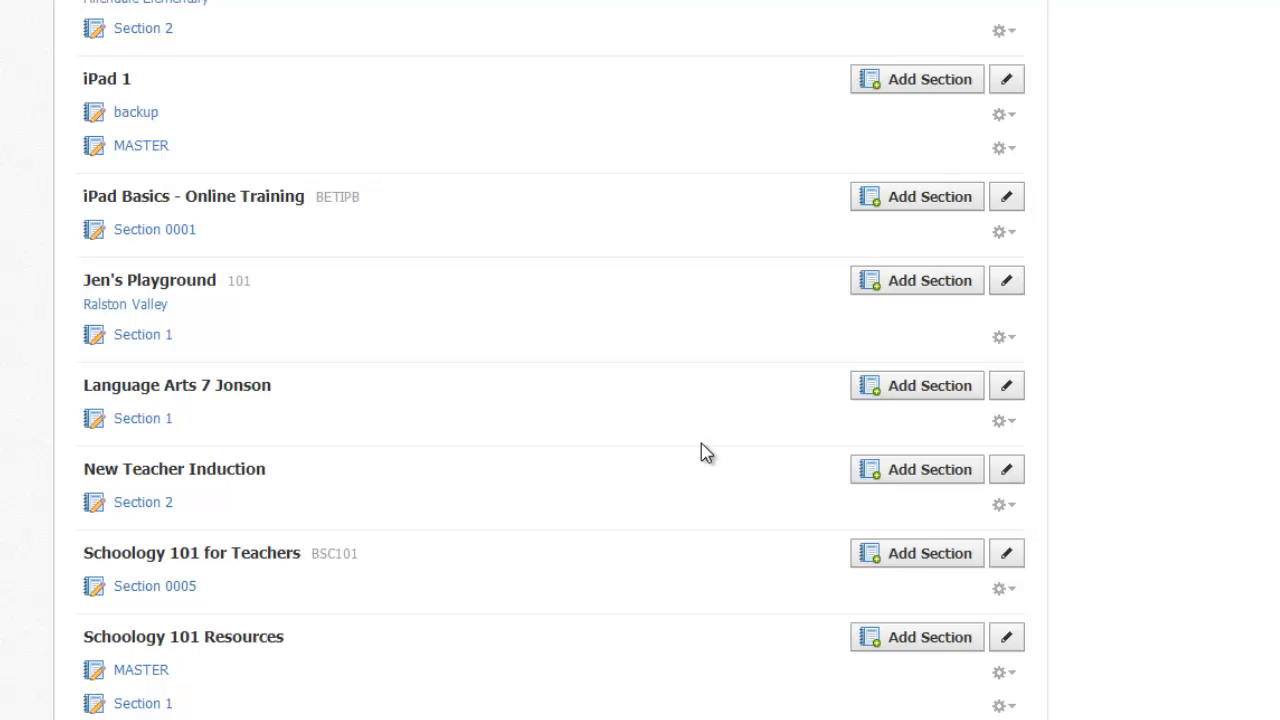
# Delete the Test Course section using its gear menu in the courses list.
pyautogui.scroll(-3)
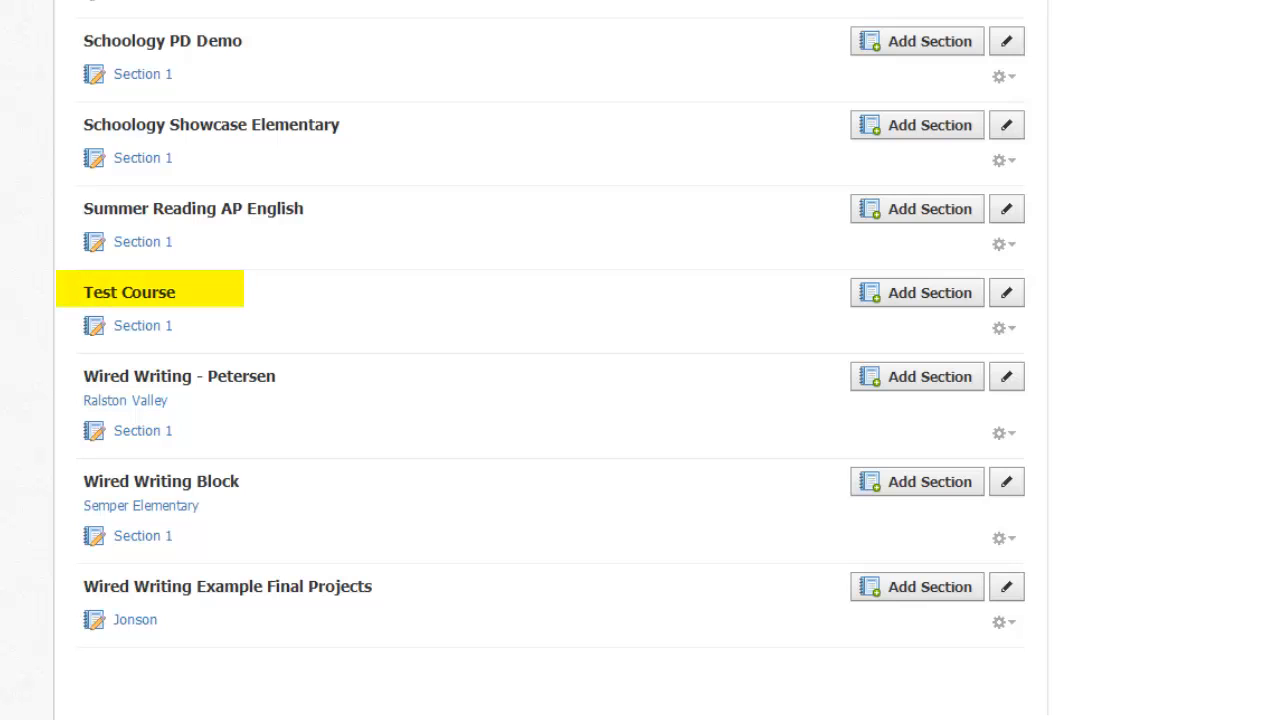
pyautogui.click(1002, 328)
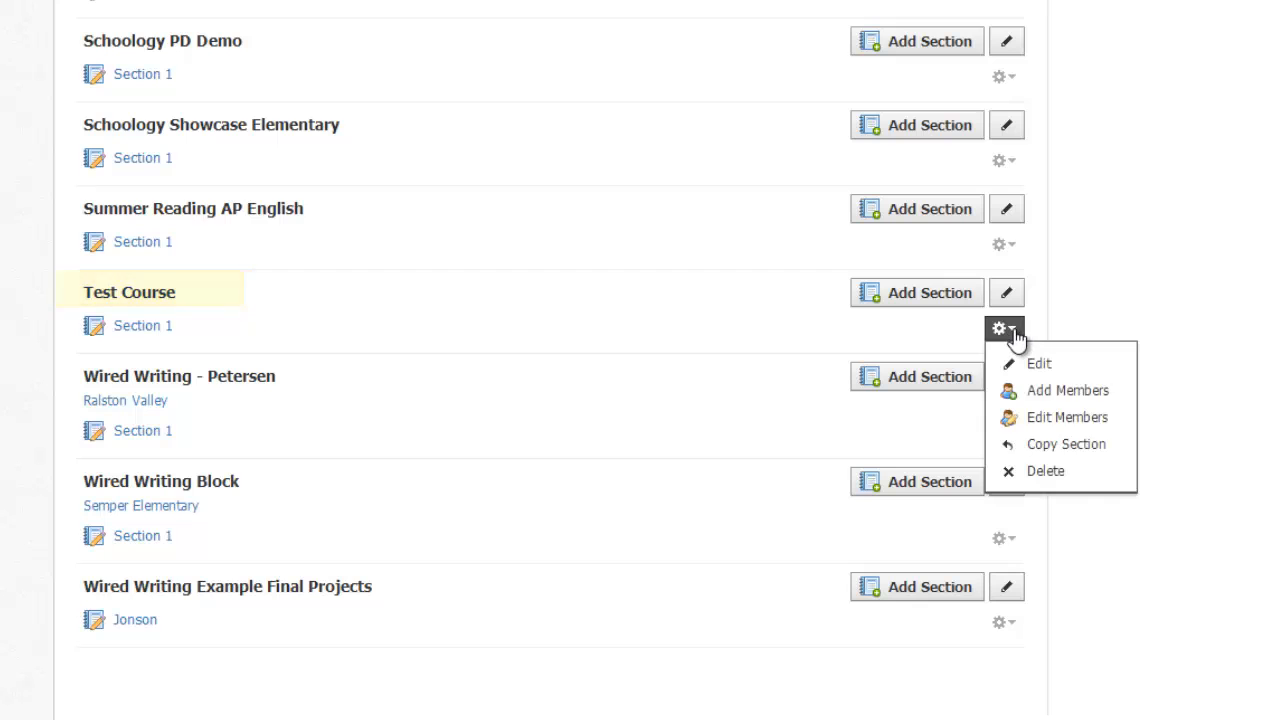
pyautogui.click(1045, 471)
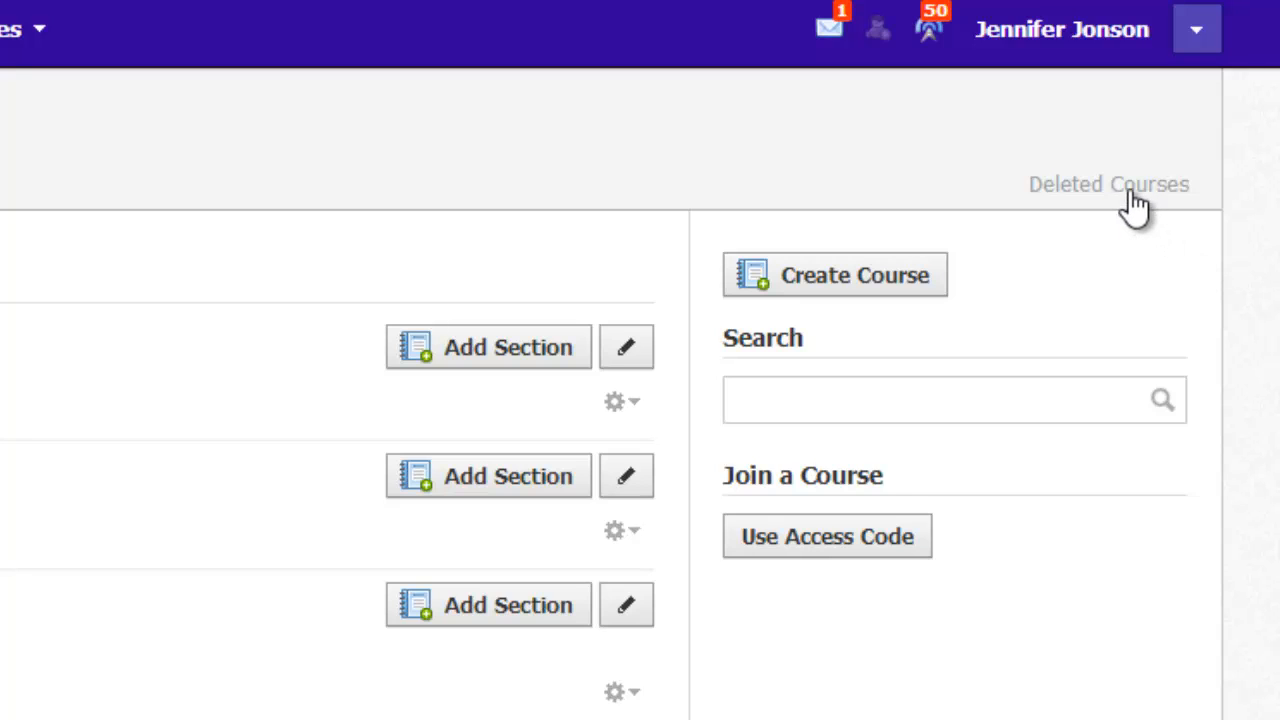
# Open Deleted Courses to see Test Course: Section 1 ready for restoring.
pyautogui.click(1108, 184)
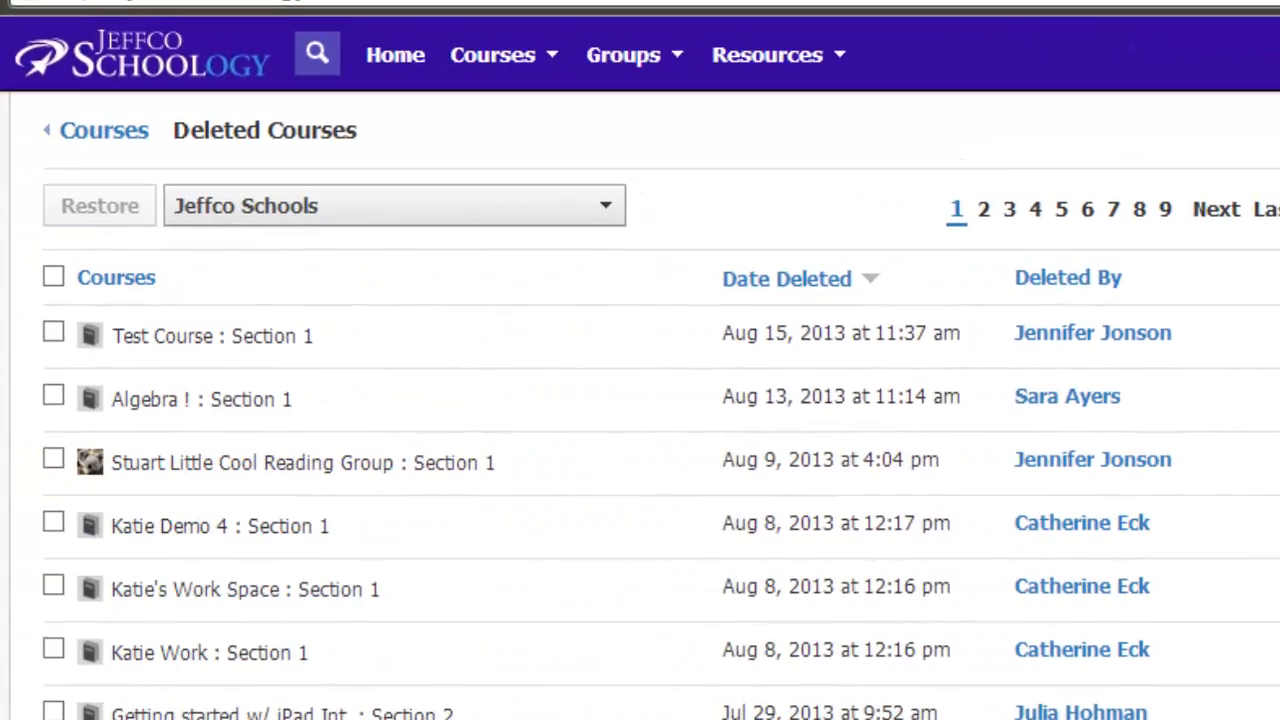